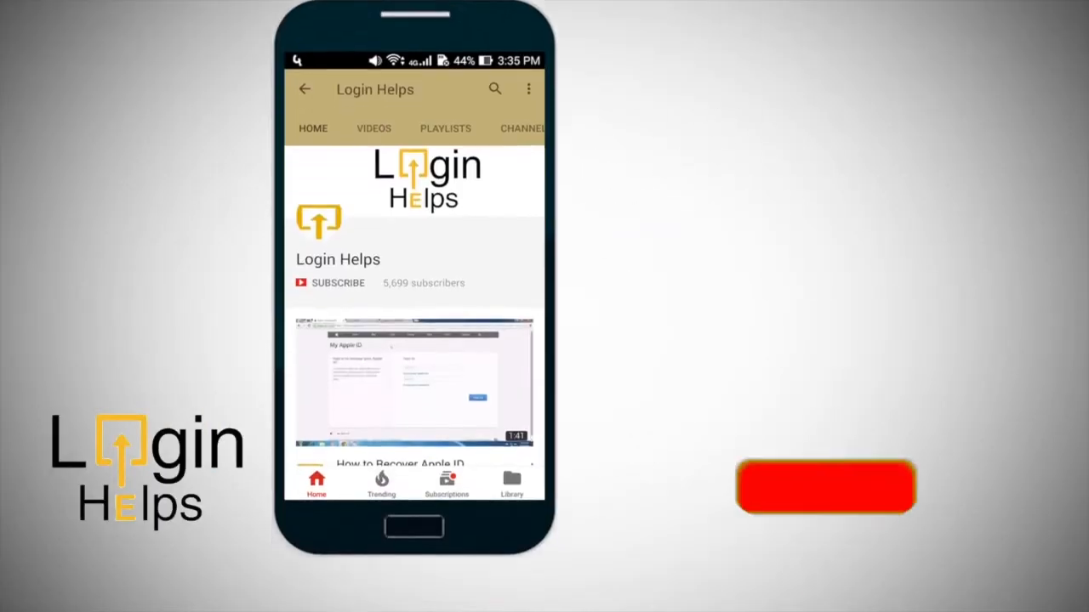
Step: Leave YouTube and return to the Android home screen showing the Discord shortcut
click(337, 283)
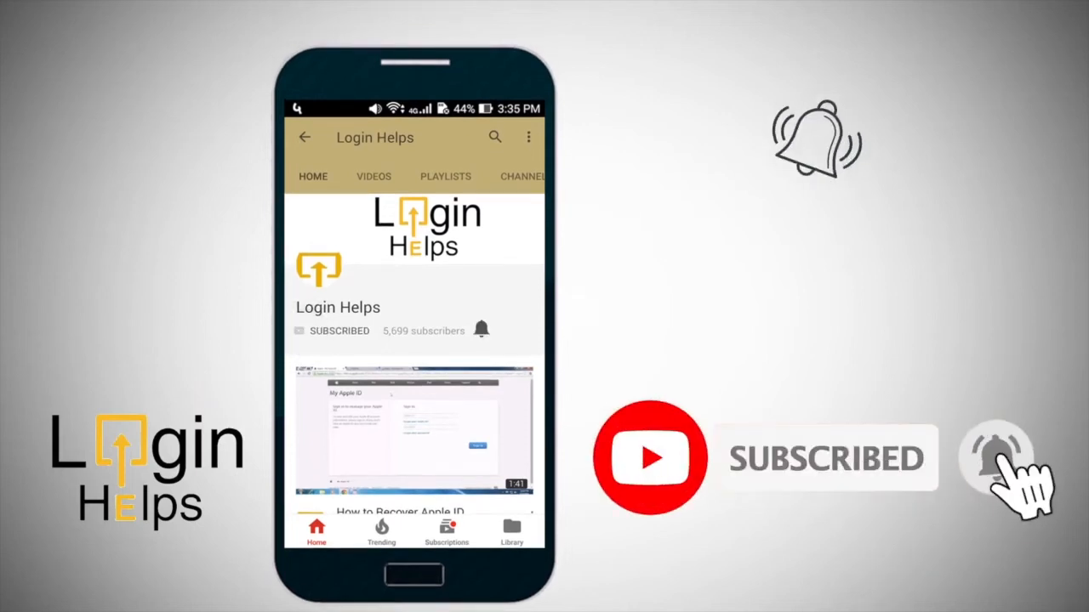
click(996, 457)
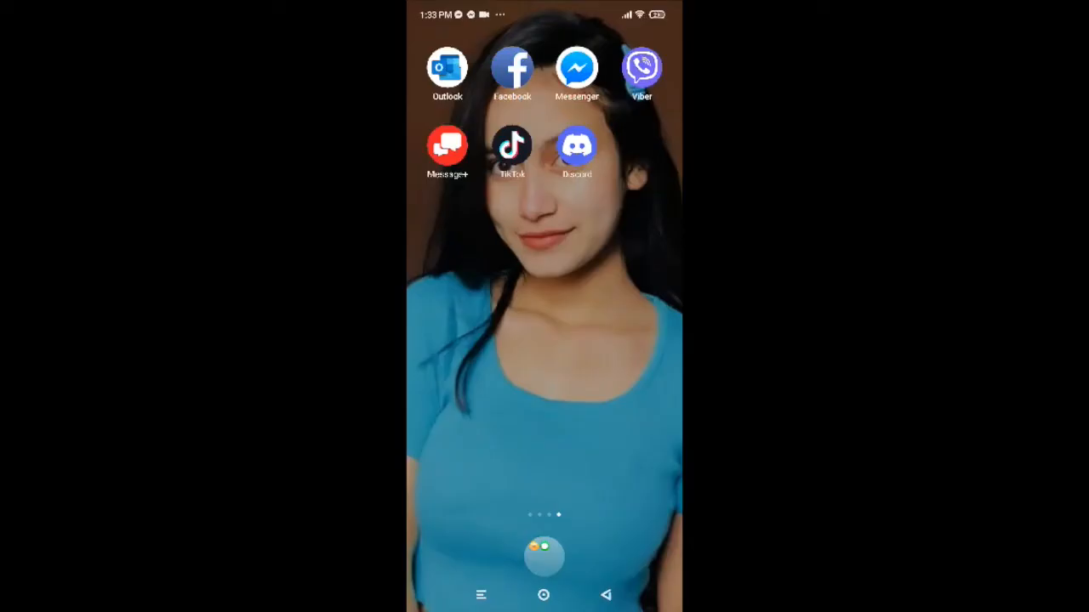
Step: Launch Discord from the home screen and choose to sign in with an existing account
click(577, 146)
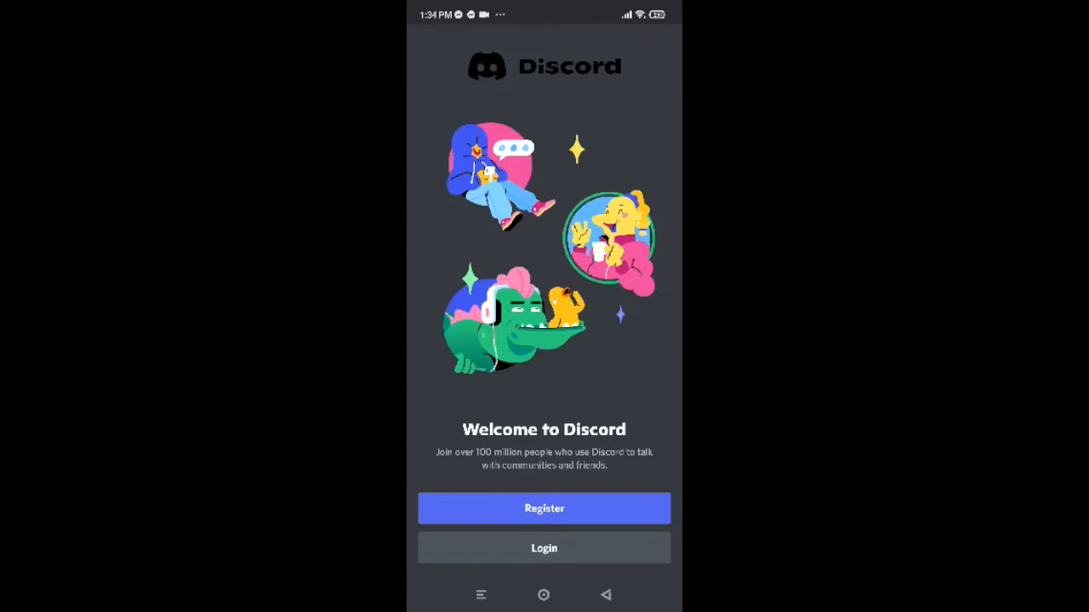
click(544, 548)
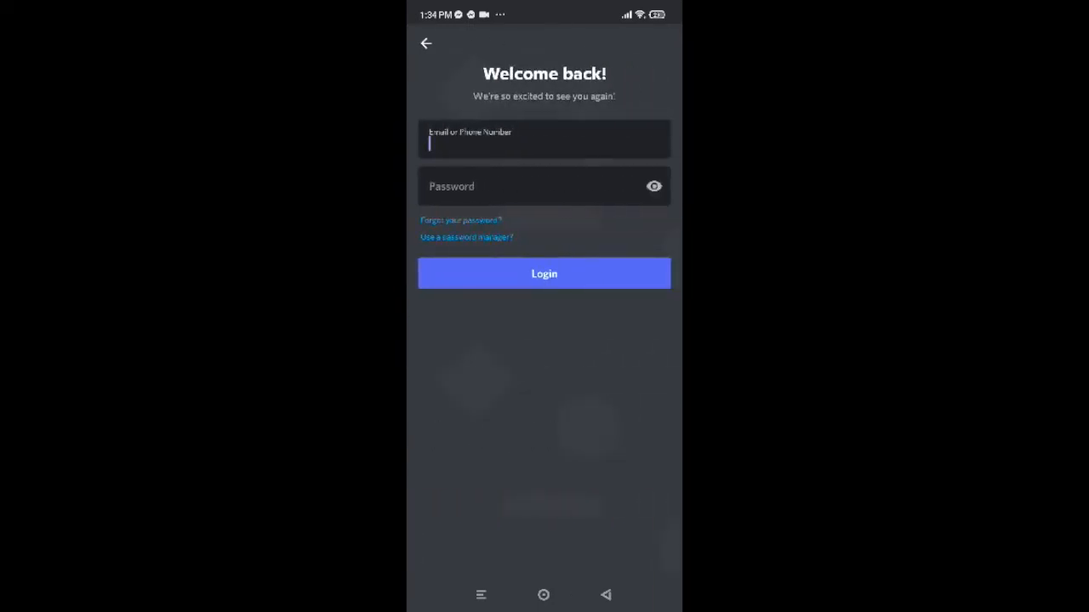
Step: Fill the login form with the suggested email address and the account password
click(545, 139)
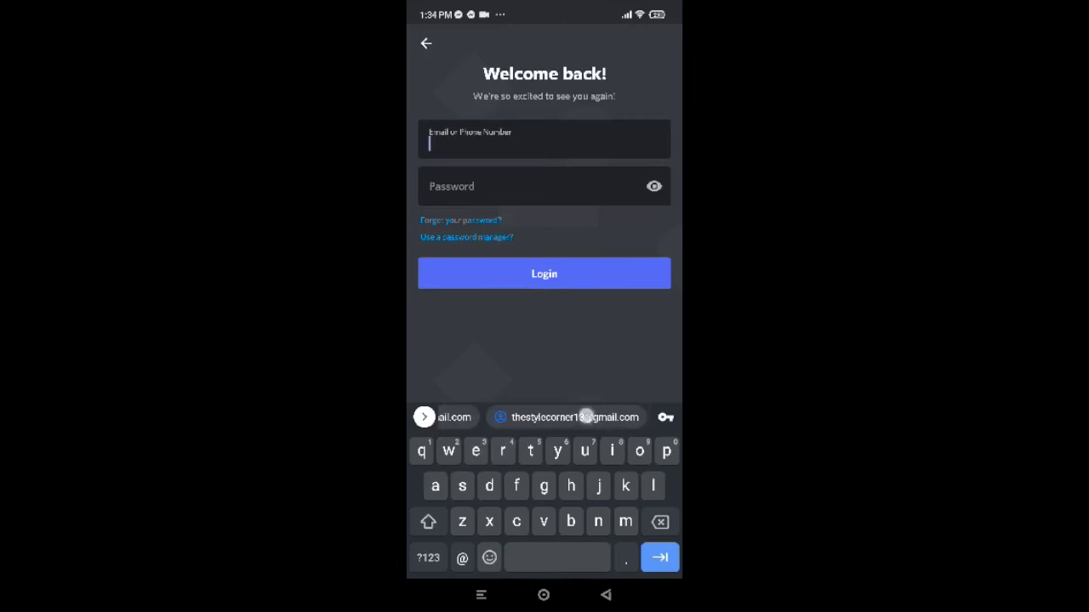
click(565, 417)
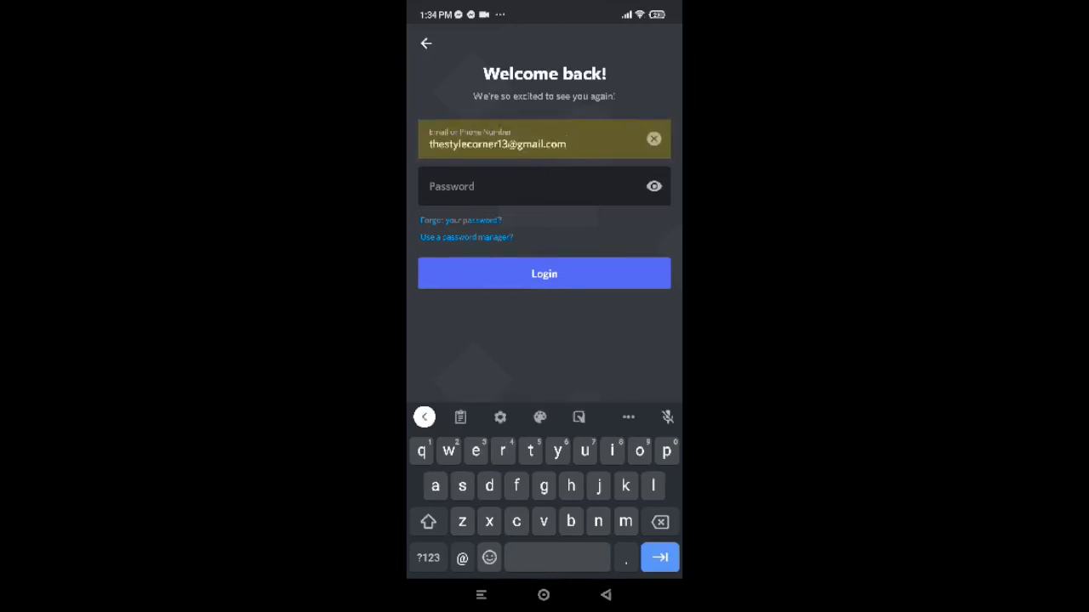
click(544, 185)
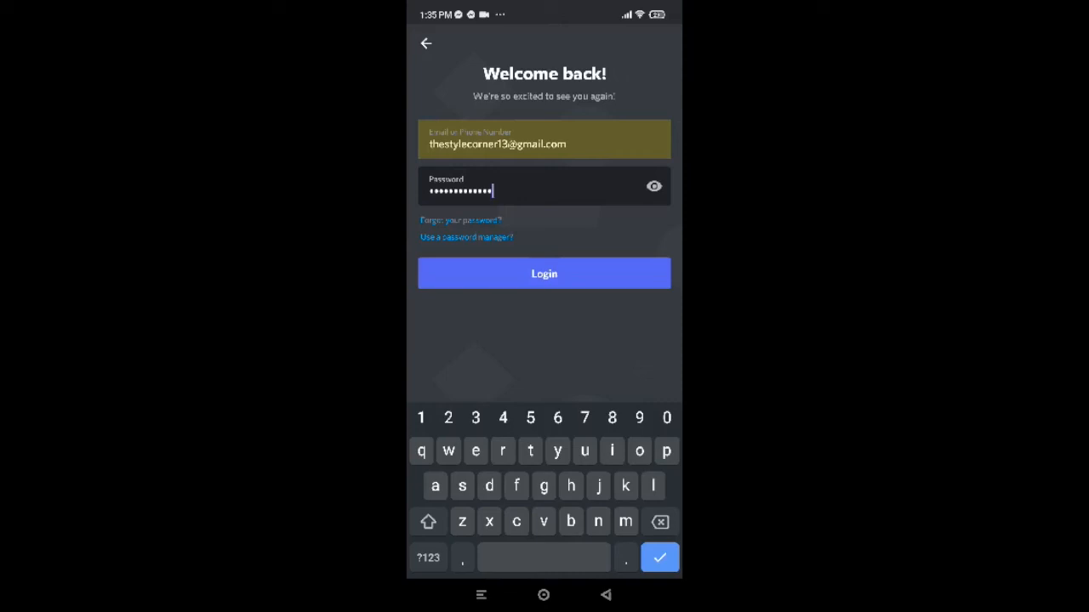
Step: Sign in to Discord and decline Google's save-password prompt, reaching the empty Friends screen
click(544, 272)
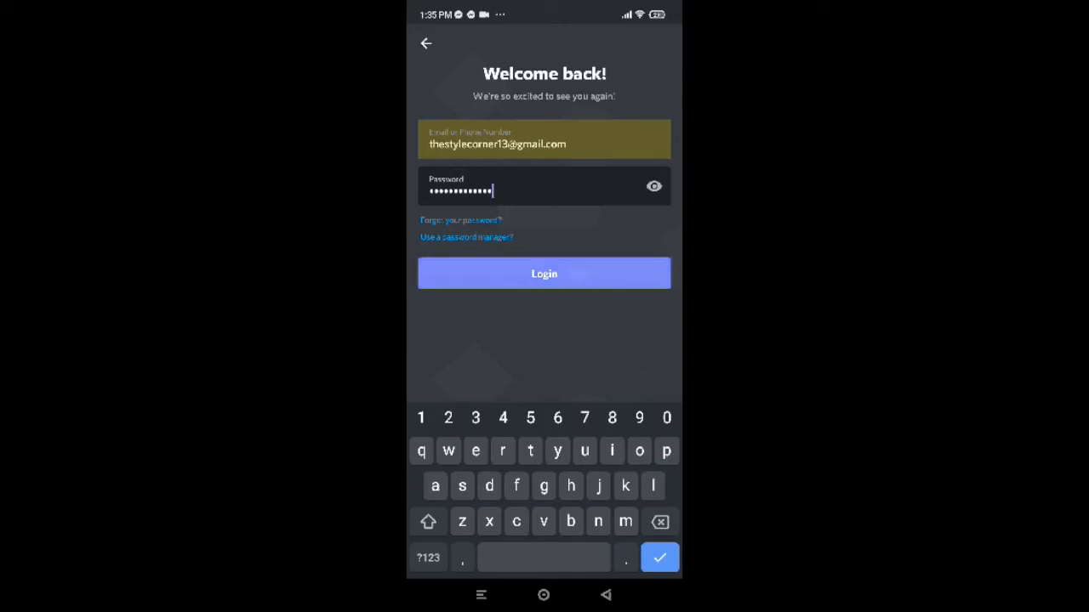
click(544, 272)
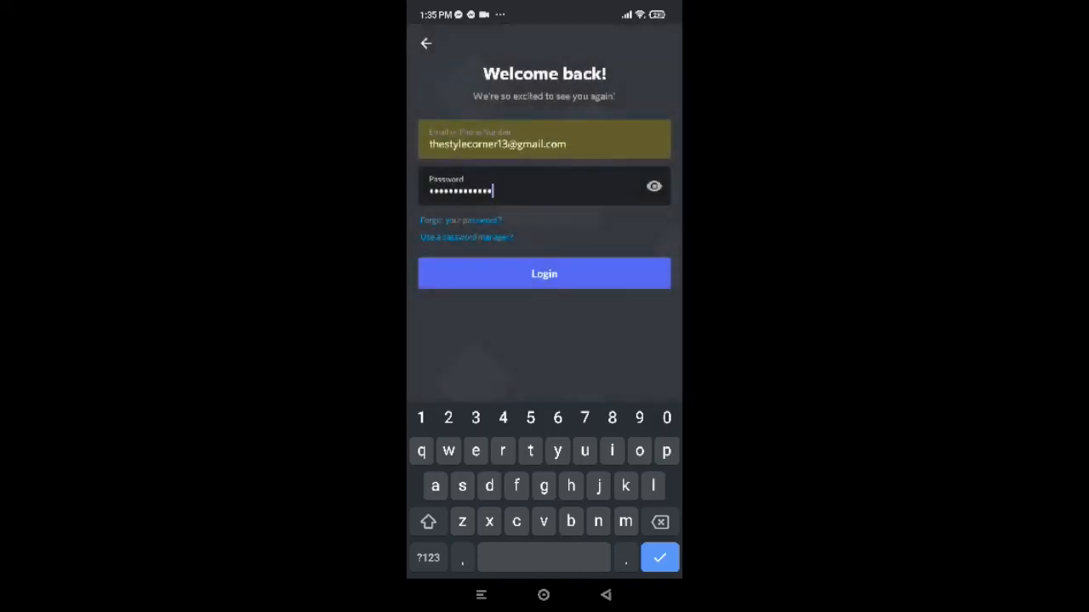
click(545, 272)
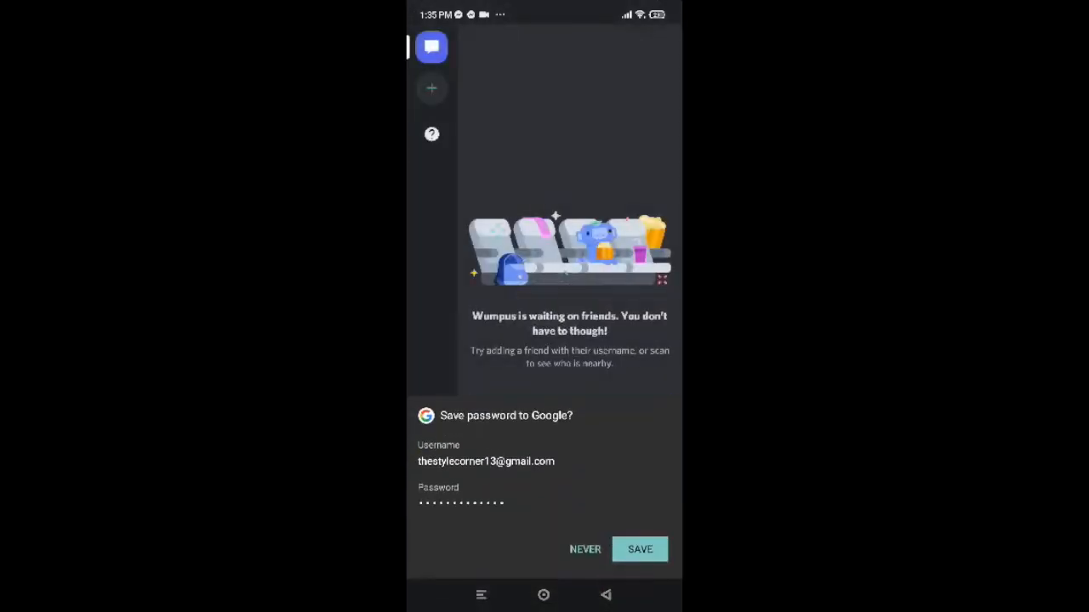
click(640, 548)
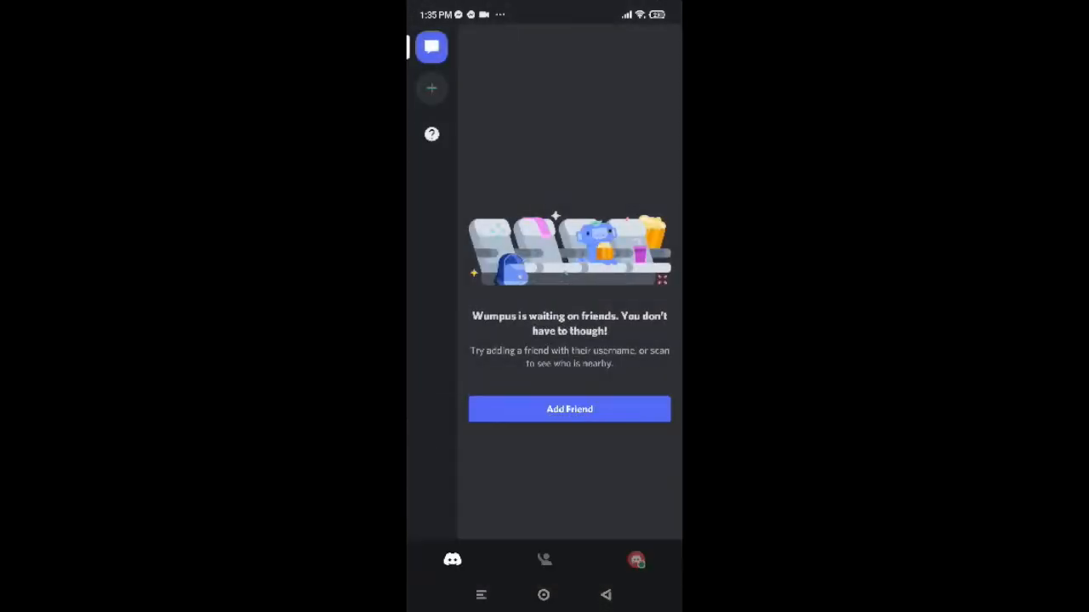